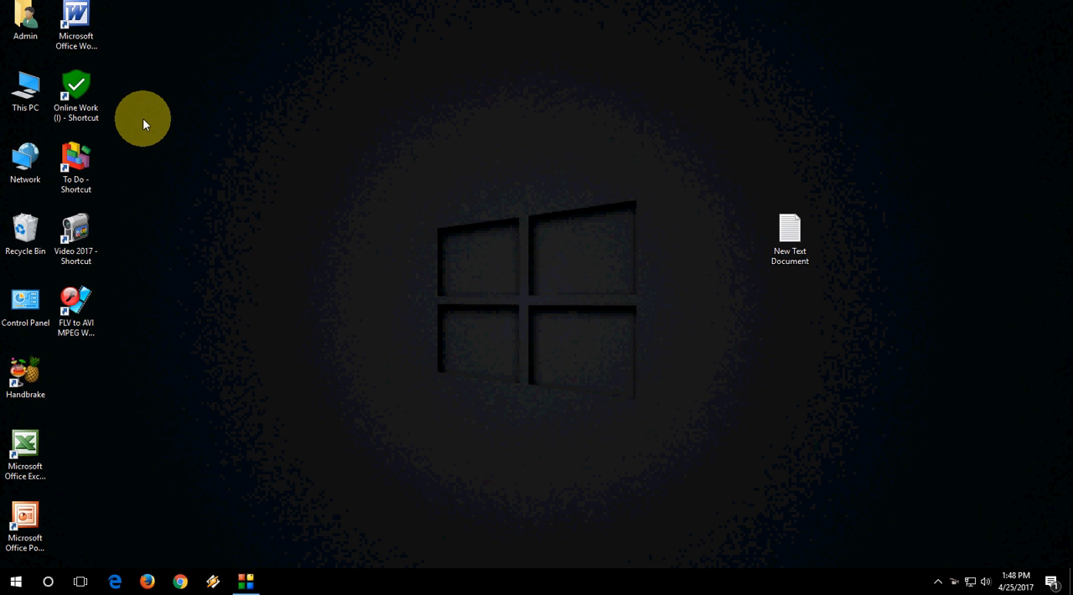
{"action": "mouse_move", "coordinate": [294, 218]}
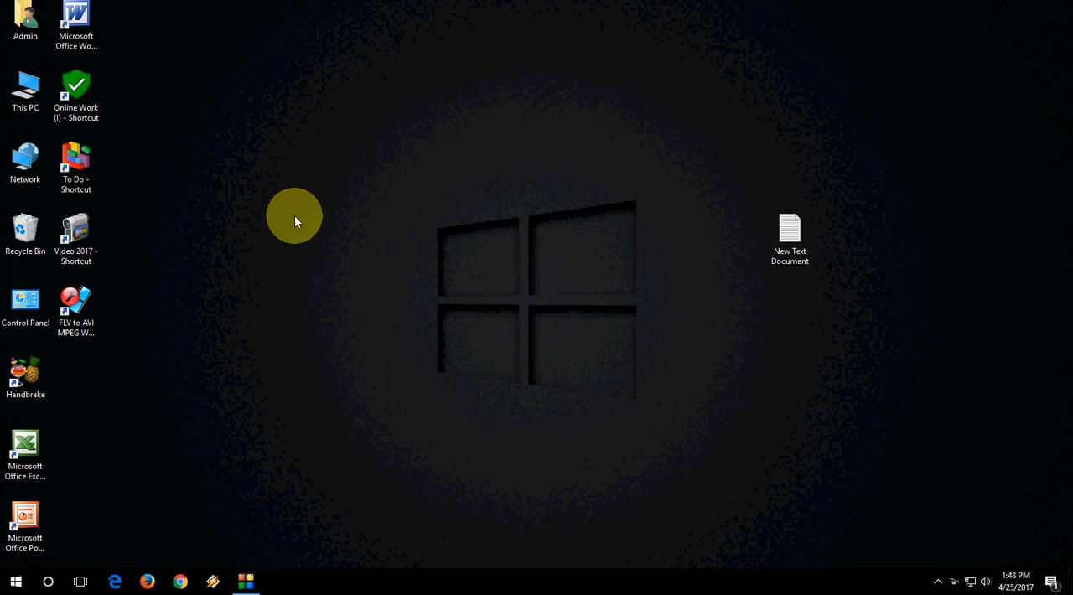
{"action": "mouse_move", "coordinate": [339, 225]}
{"action": "type", "text": "gpedit.msc"}
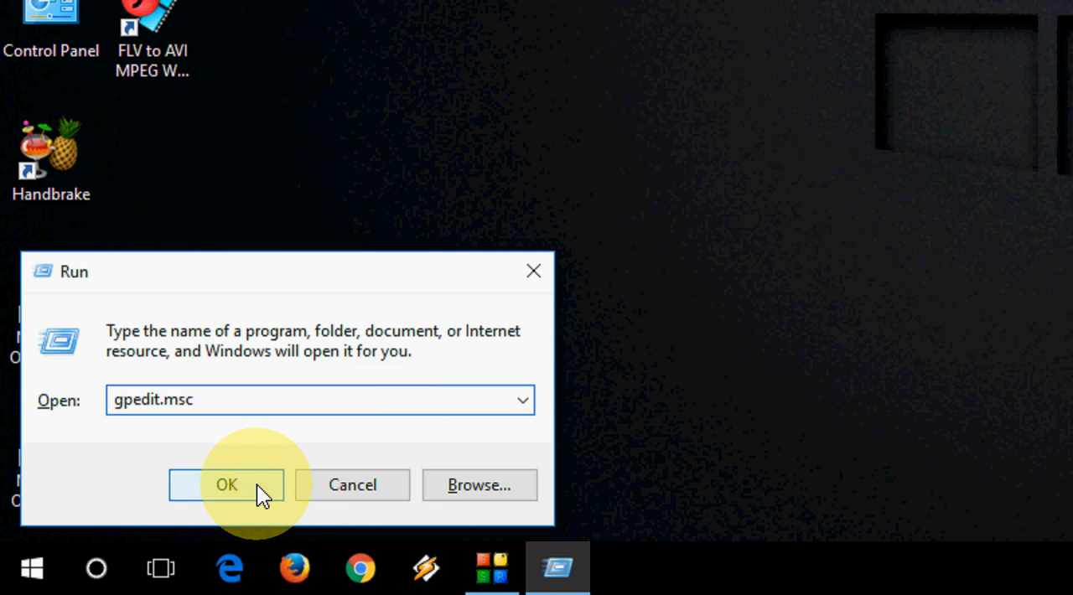
Run gpedit.msc and open User Configuration > Administrative Templates > Control Panel policies.
{"action": "left_click", "coordinate": [226, 485]}
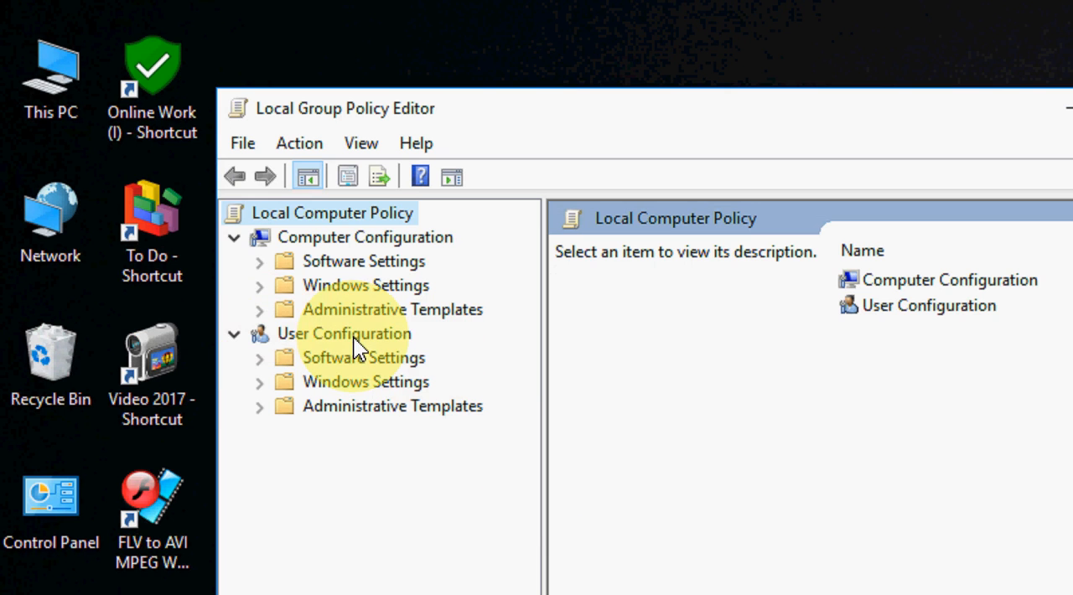
{"action": "left_click", "coordinate": [343, 333]}
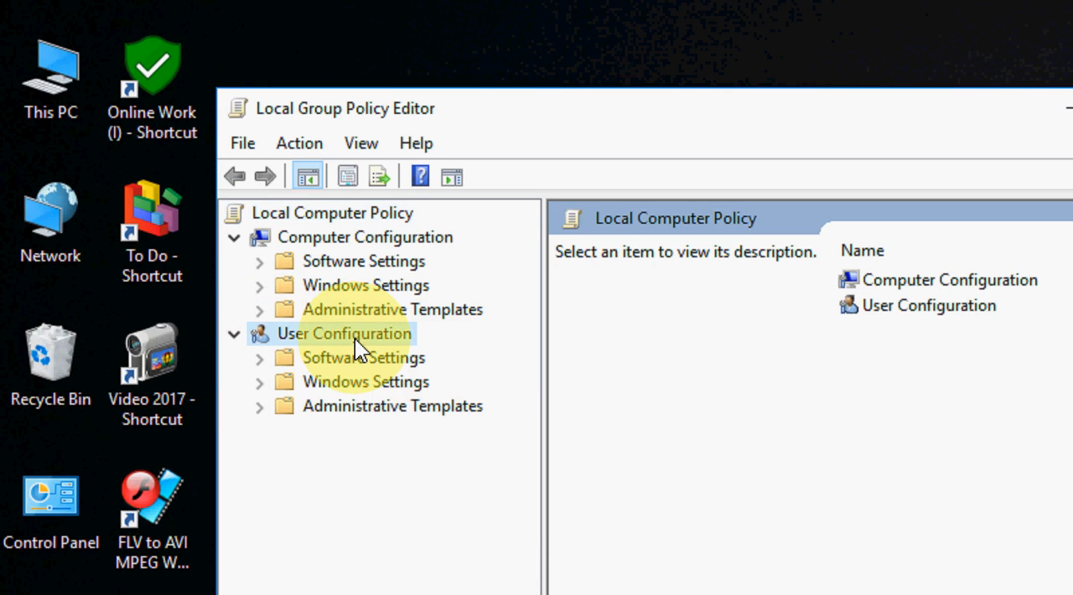
{"action": "left_click", "coordinate": [343, 333]}
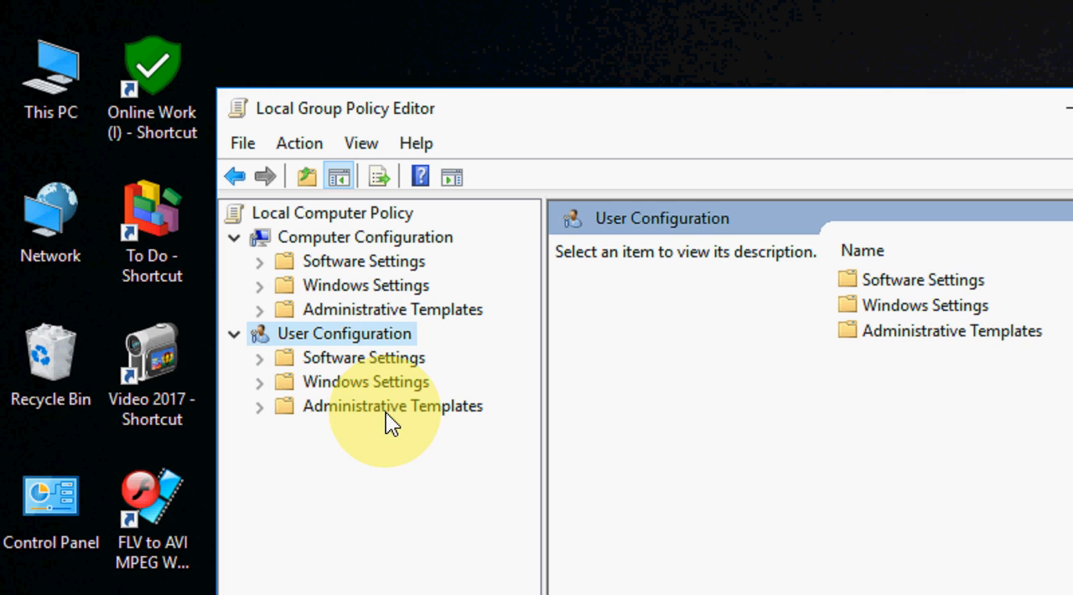
{"action": "left_click", "coordinate": [393, 406]}
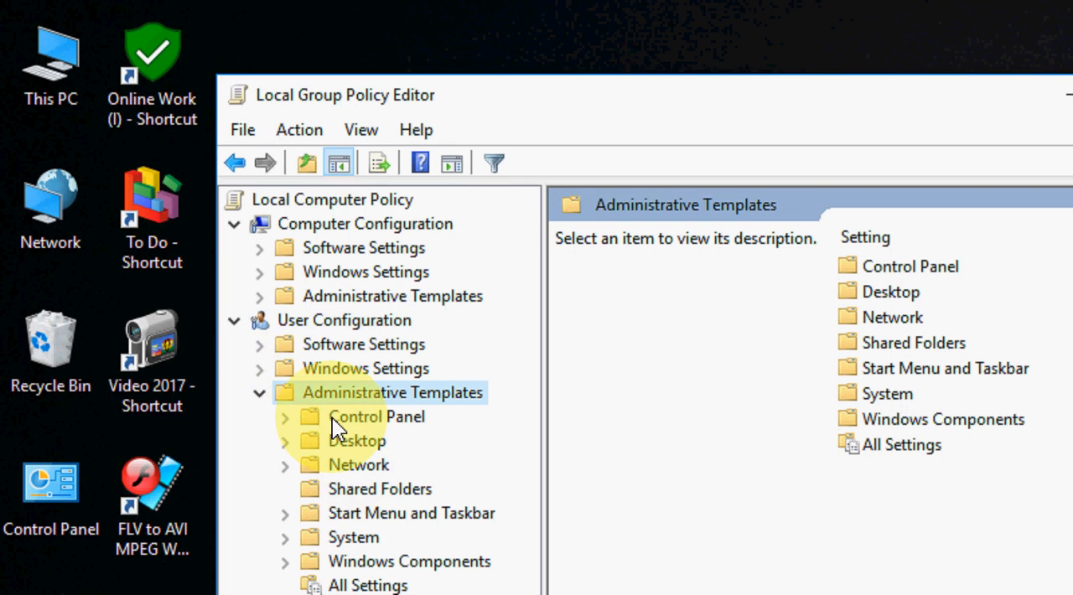
{"action": "left_click", "coordinate": [375, 416]}
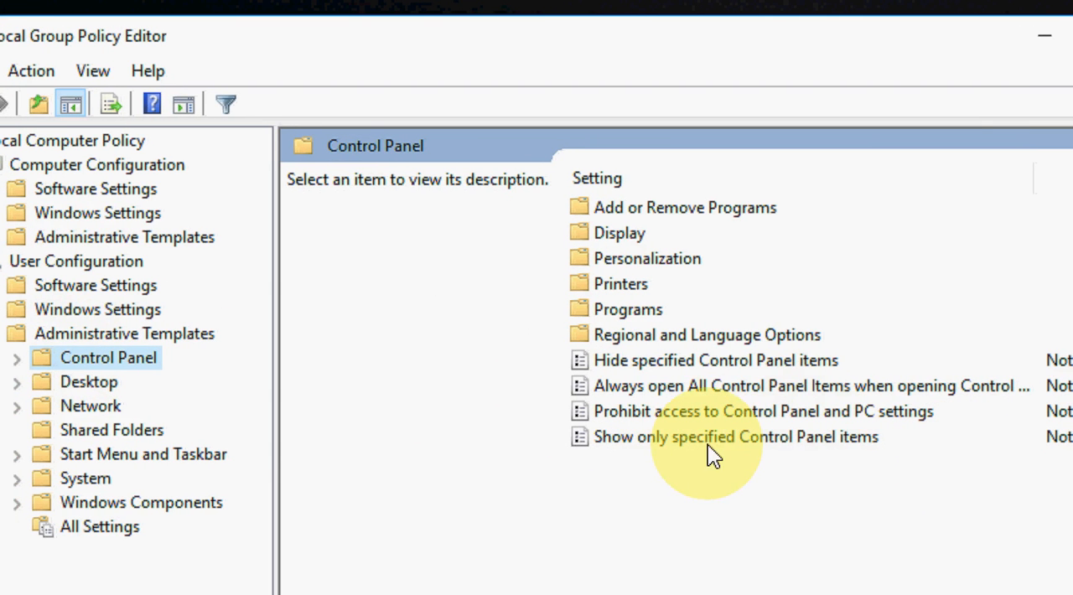
{"action": "mouse_move", "coordinate": [728, 444]}
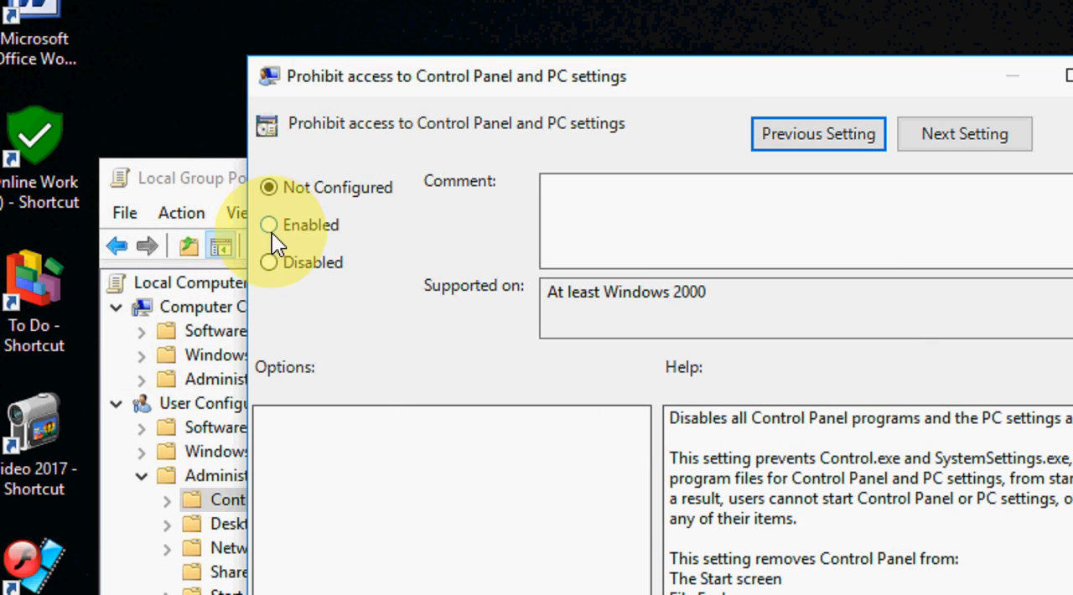
{"action": "mouse_move", "coordinate": [274, 194]}
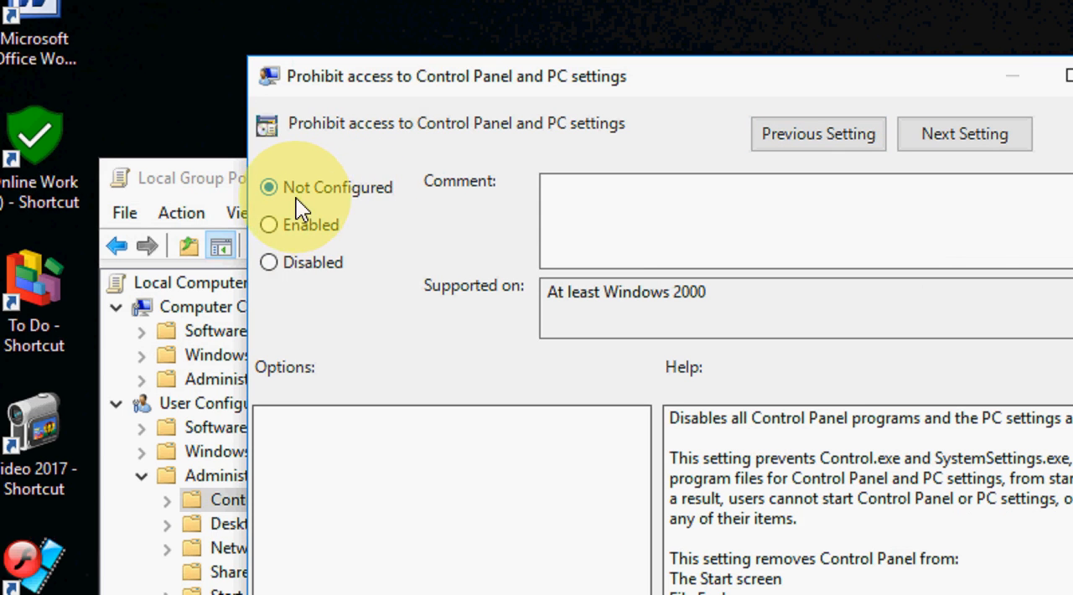
{"action": "mouse_move", "coordinate": [333, 240]}
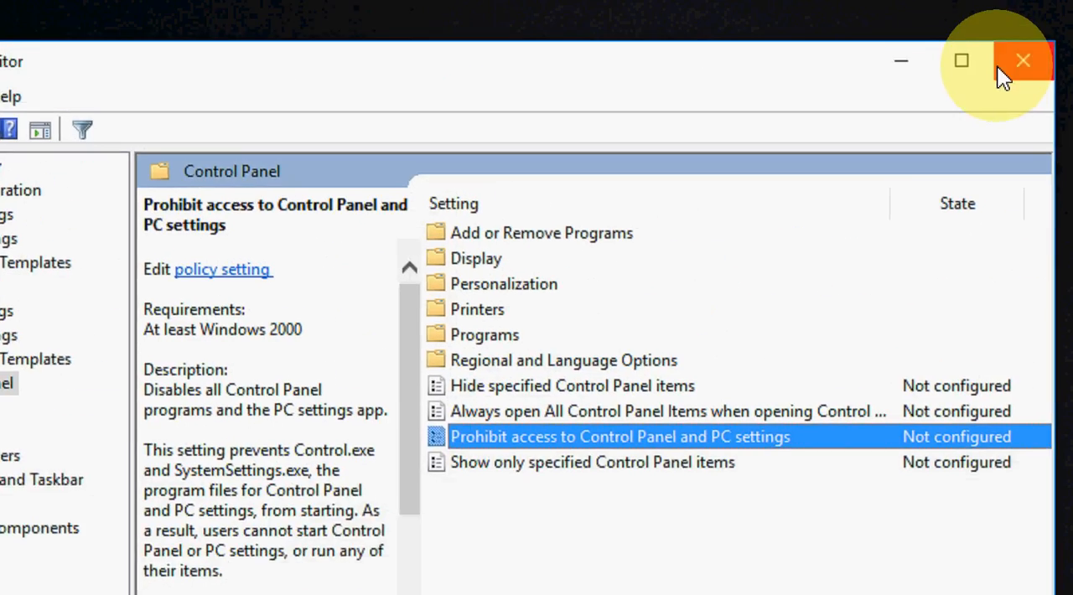
Close the Local Group Policy Editor with the Control Panel prohibition left Not configured.
{"action": "left_click", "coordinate": [999, 59]}
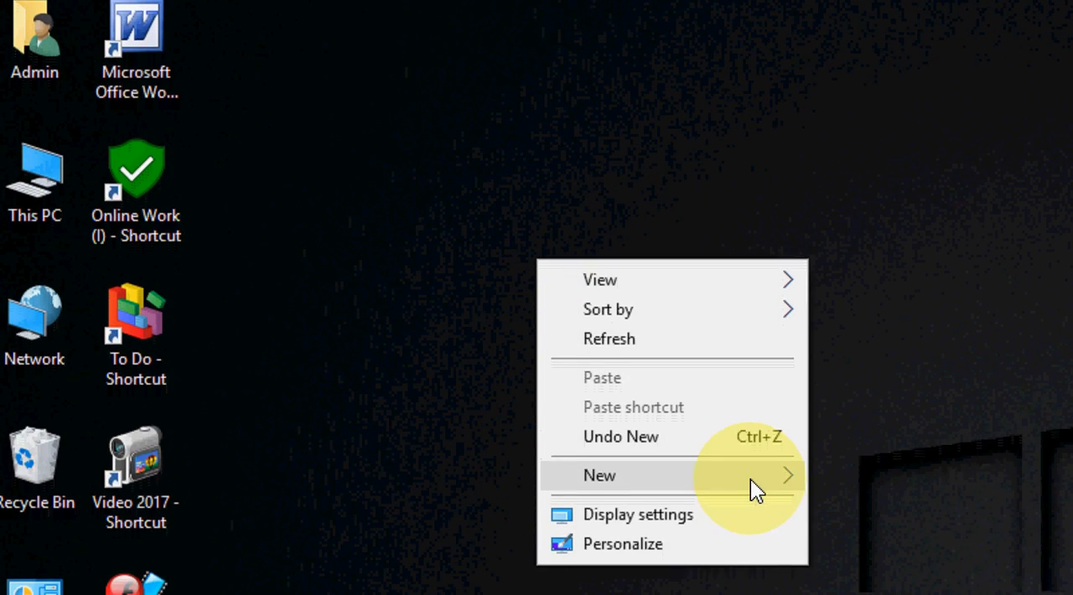
Create a desktop folder named Everything.{ED7BA470-8E54-465E-825C-99712043E01C}.
{"action": "left_click", "coordinate": [600, 475]}
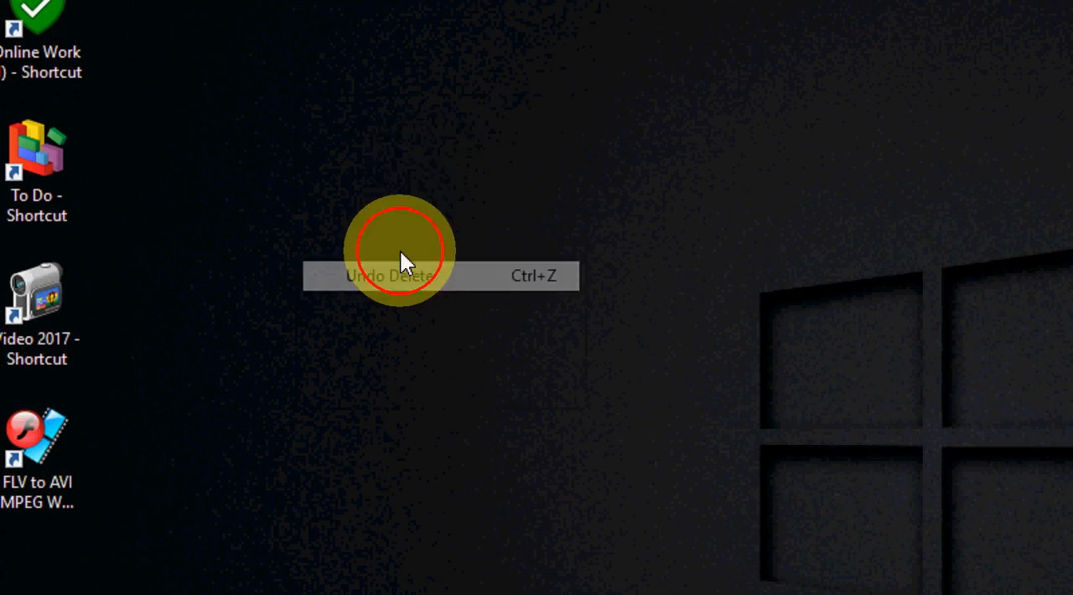
{"action": "right_click", "coordinate": [385, 252]}
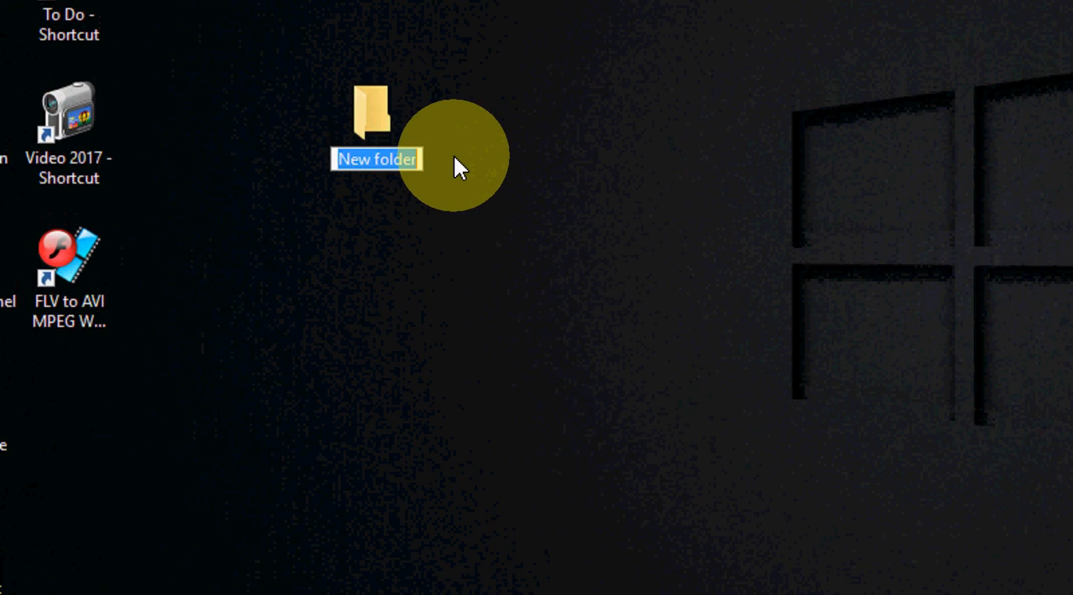
{"action": "type", "text": "{ED7BA470-8E54-465E-825C-99712043E01C}"}
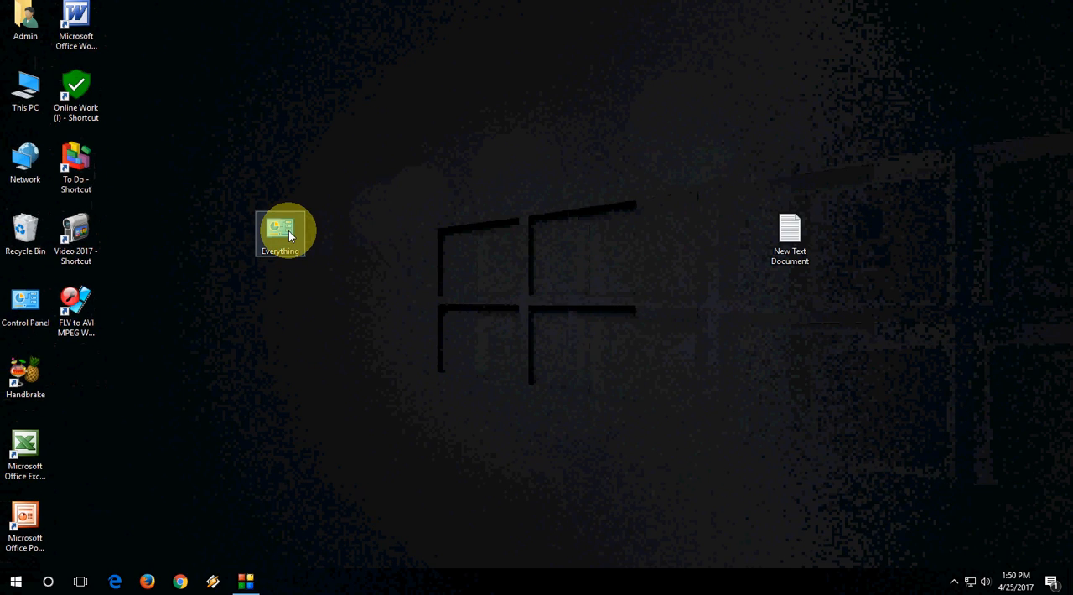
Open the Everything folder, scroll to Programs and Features, and select Add or remove programs.
{"action": "double_click", "coordinate": [279, 228]}
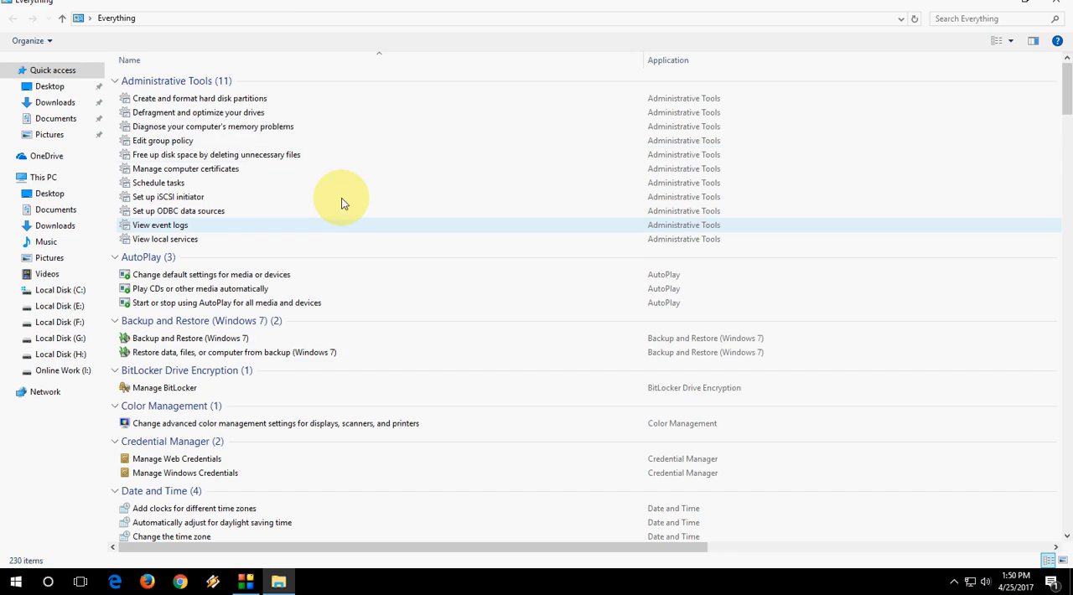
{"action": "mouse_move", "coordinate": [362, 109]}
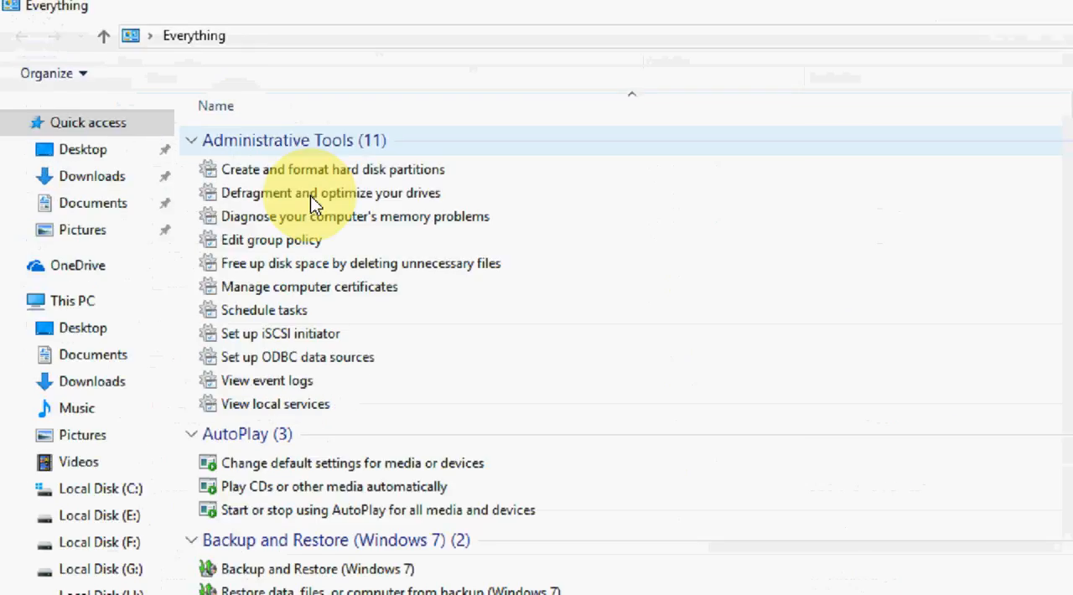
{"action": "scroll", "scroll_direction": "down", "scroll_amount": 3}
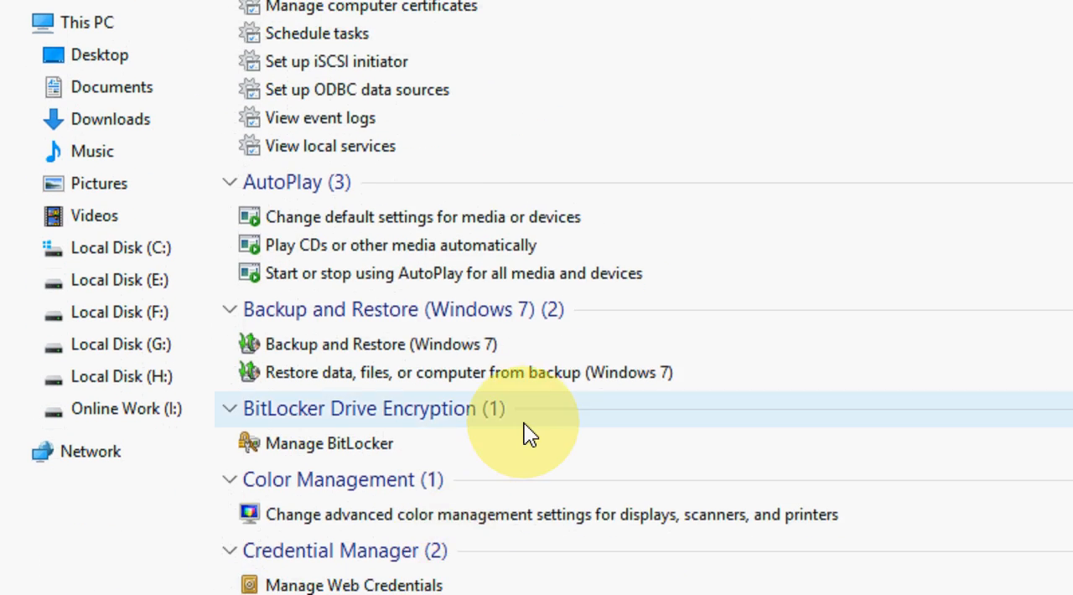
{"action": "scroll", "scroll_direction": "down", "scroll_amount": 3}
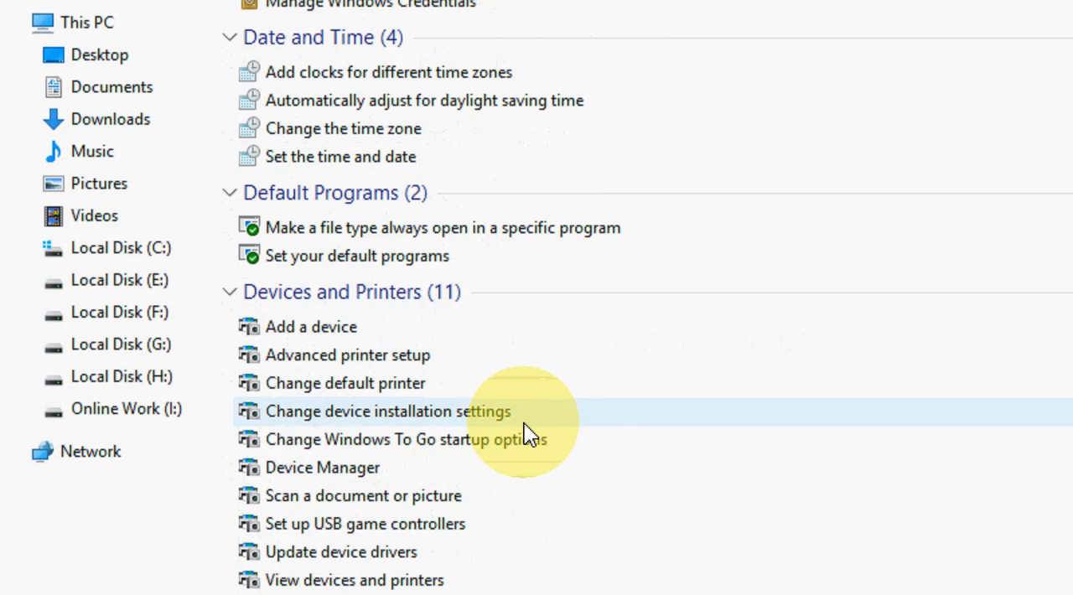
{"action": "scroll", "scroll_direction": "down", "scroll_amount": 3}
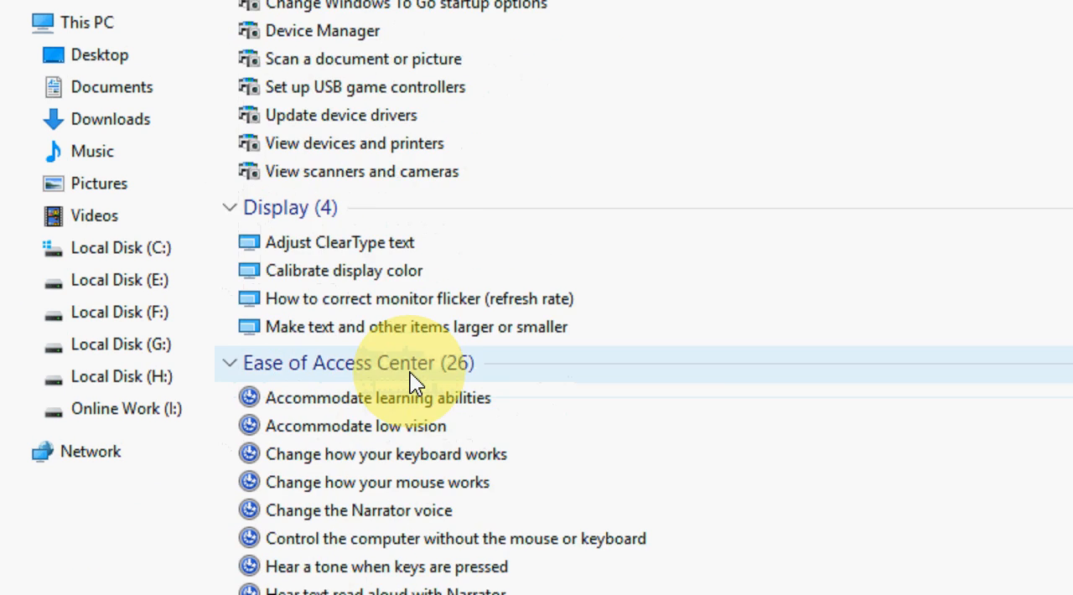
{"action": "scroll", "scroll_direction": "down", "scroll_amount": 3}
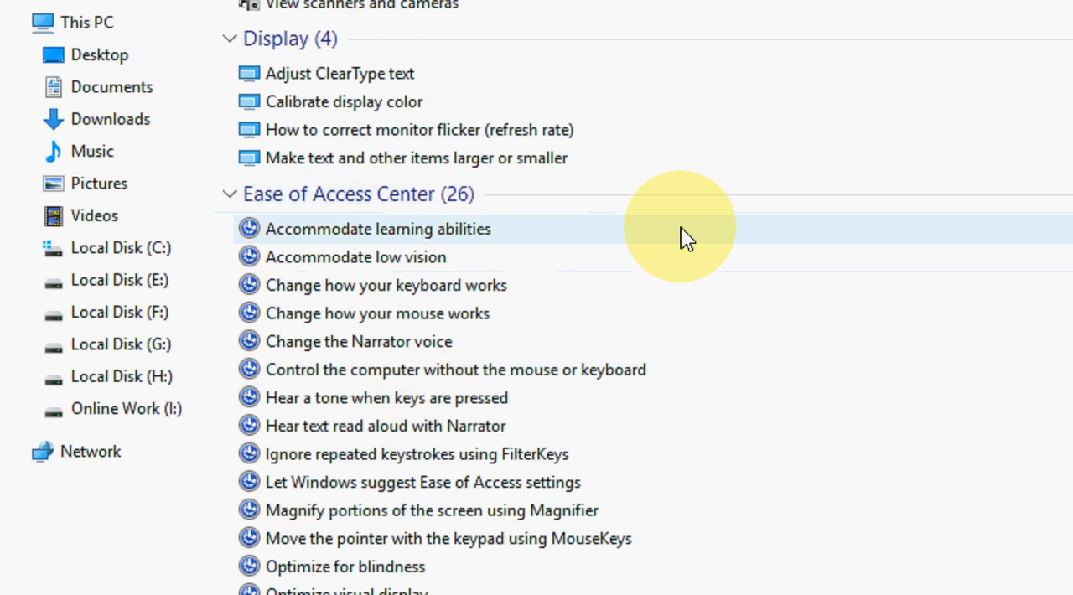
{"action": "scroll", "scroll_direction": "down", "scroll_amount": 3}
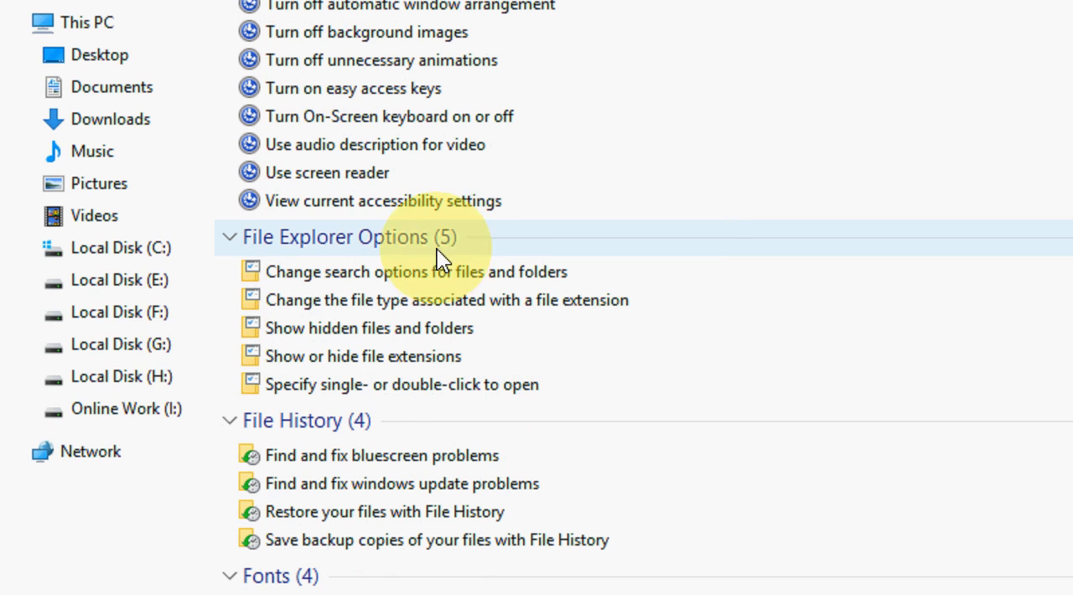
{"action": "scroll", "scroll_direction": "down", "scroll_amount": 3}
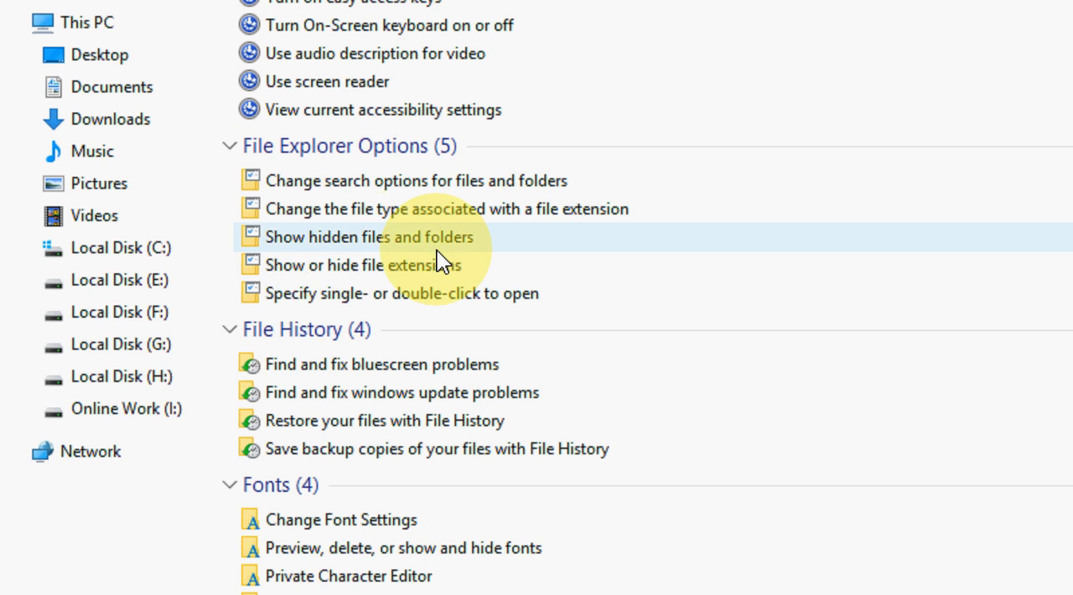
{"action": "mouse_move", "coordinate": [402, 252]}
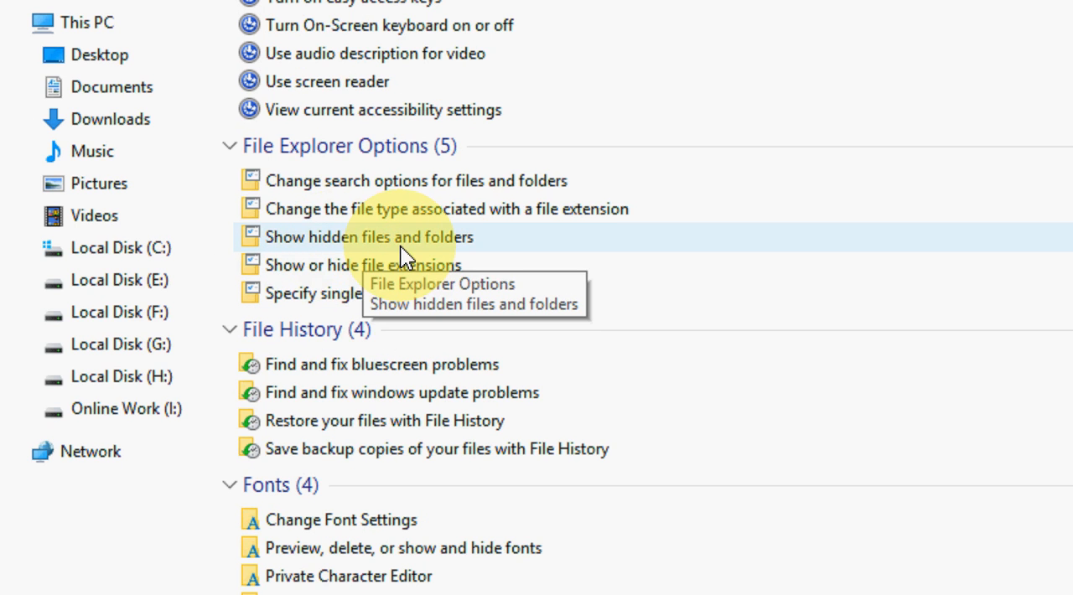
{"action": "scroll", "scroll_direction": "down", "scroll_amount": 3}
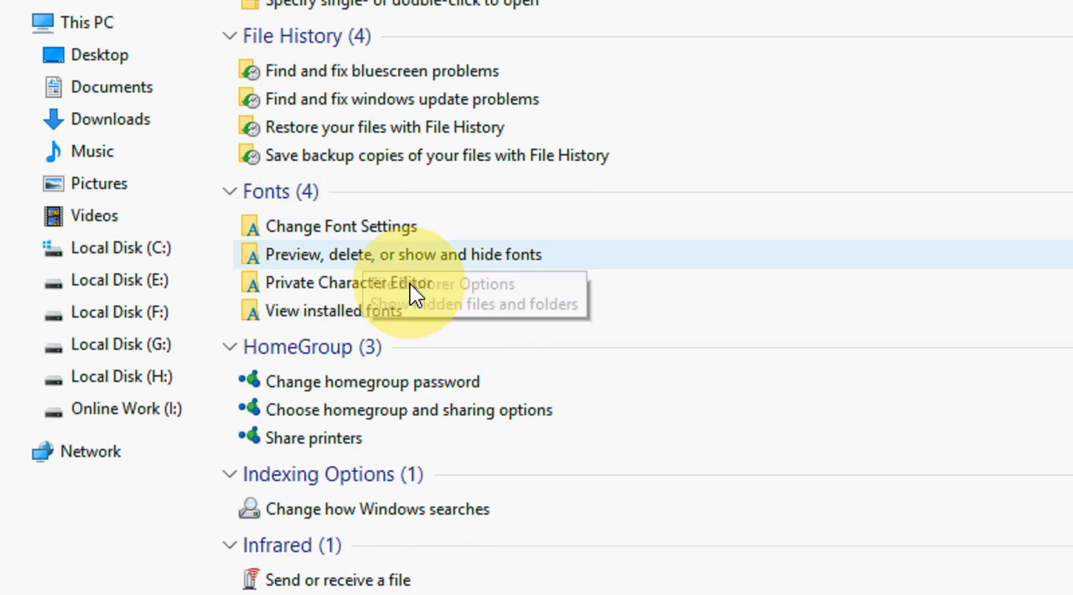
{"action": "scroll", "scroll_direction": "down", "scroll_amount": 3}
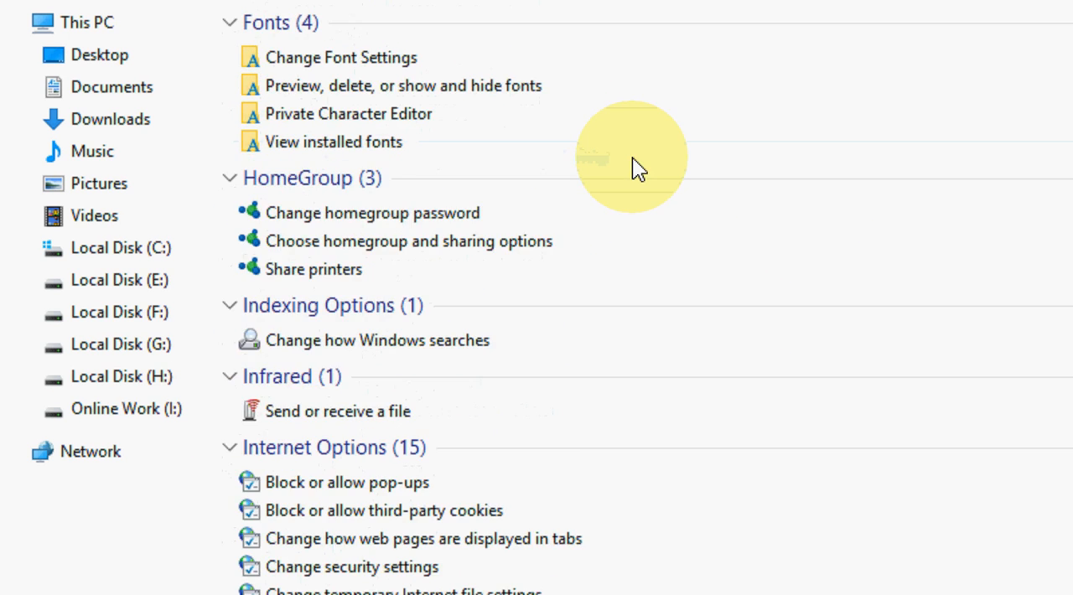
{"action": "scroll", "scroll_direction": "down", "scroll_amount": 3}
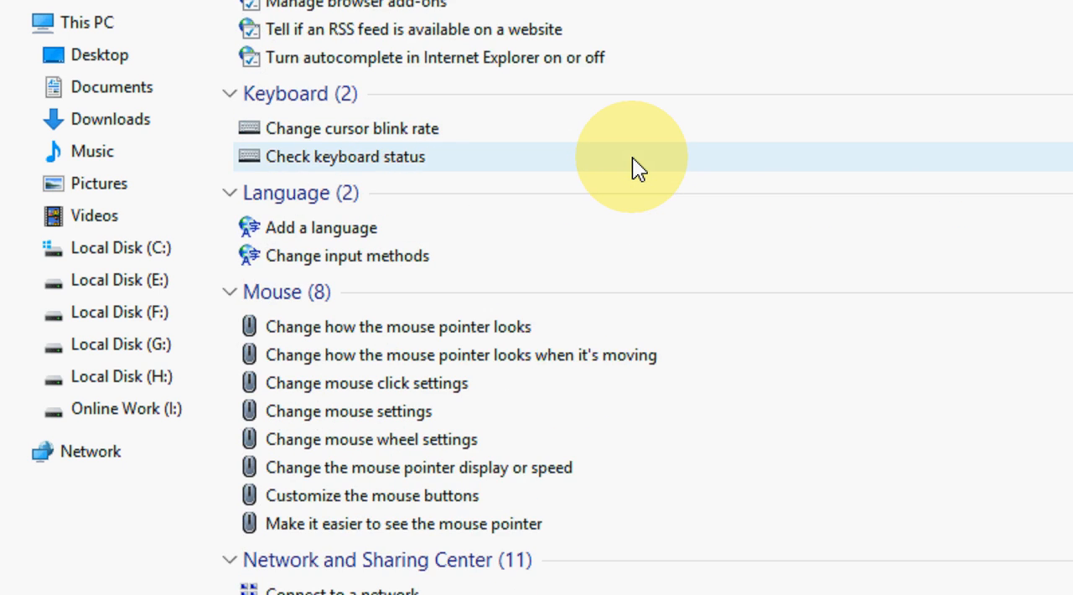
{"action": "scroll", "scroll_direction": "down", "scroll_amount": 3}
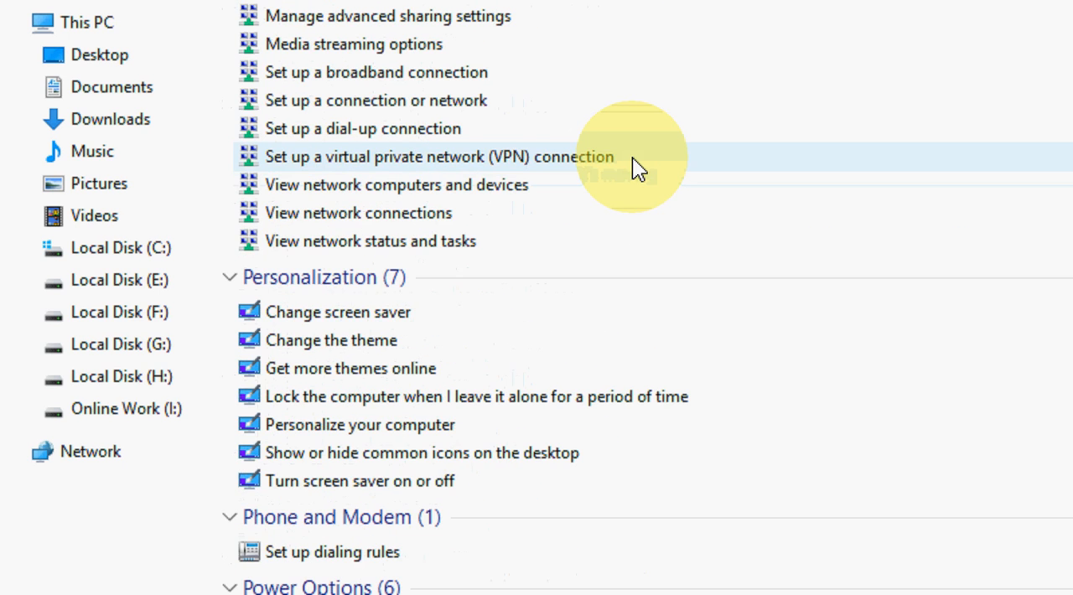
{"action": "scroll", "scroll_direction": "down", "scroll_amount": 3}
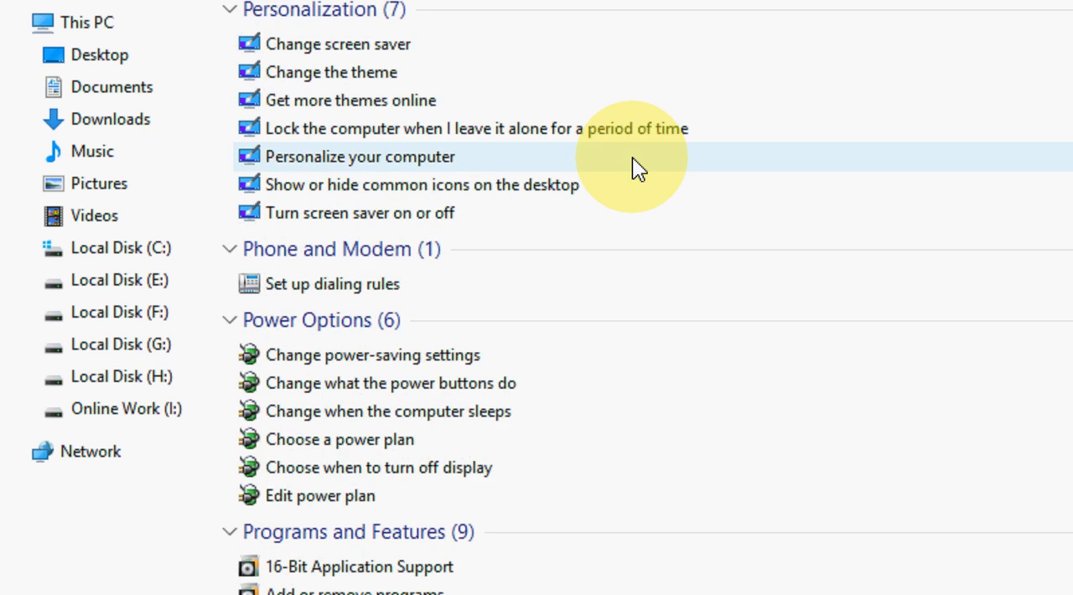
{"action": "scroll", "scroll_direction": "down", "scroll_amount": 3}
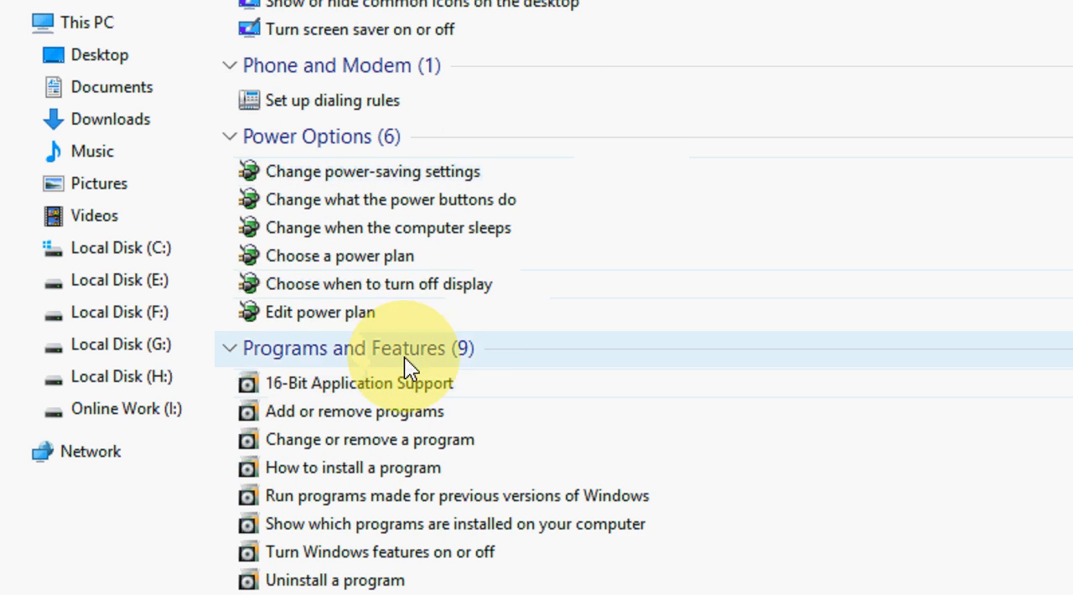
{"action": "mouse_move", "coordinate": [343, 425]}
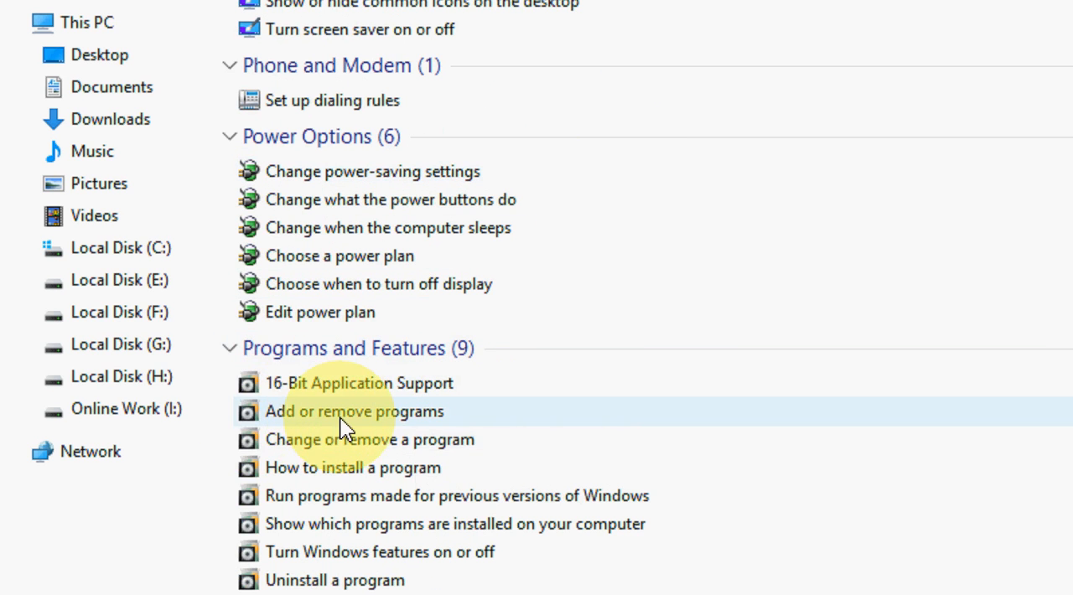
{"action": "left_click", "coordinate": [349, 411]}
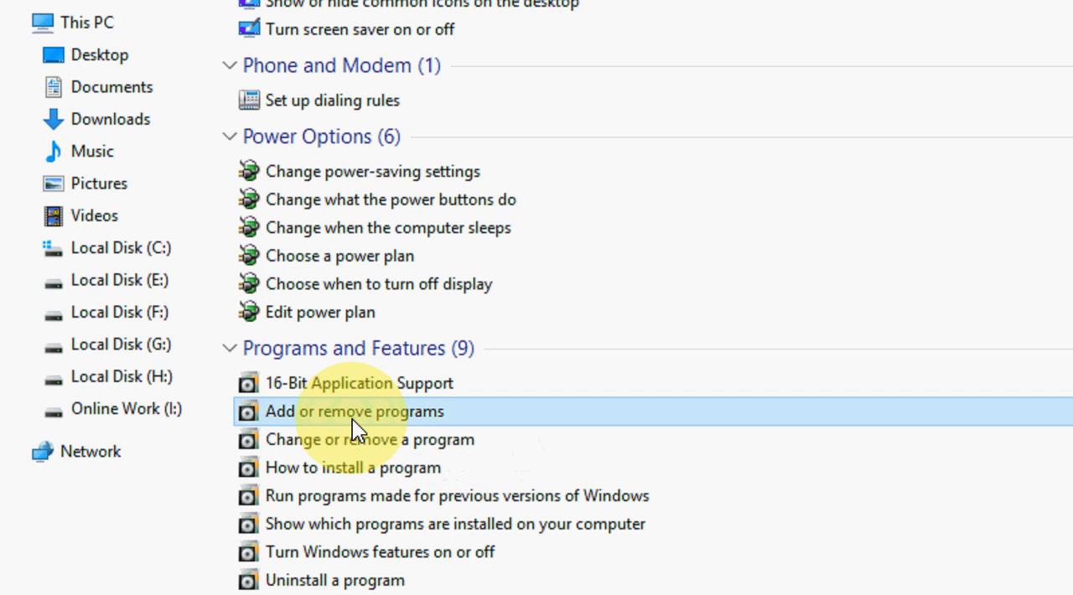
View and close the installed programs list, then reopen and scroll the Everything folder.
{"action": "left_click", "coordinate": [355, 411]}
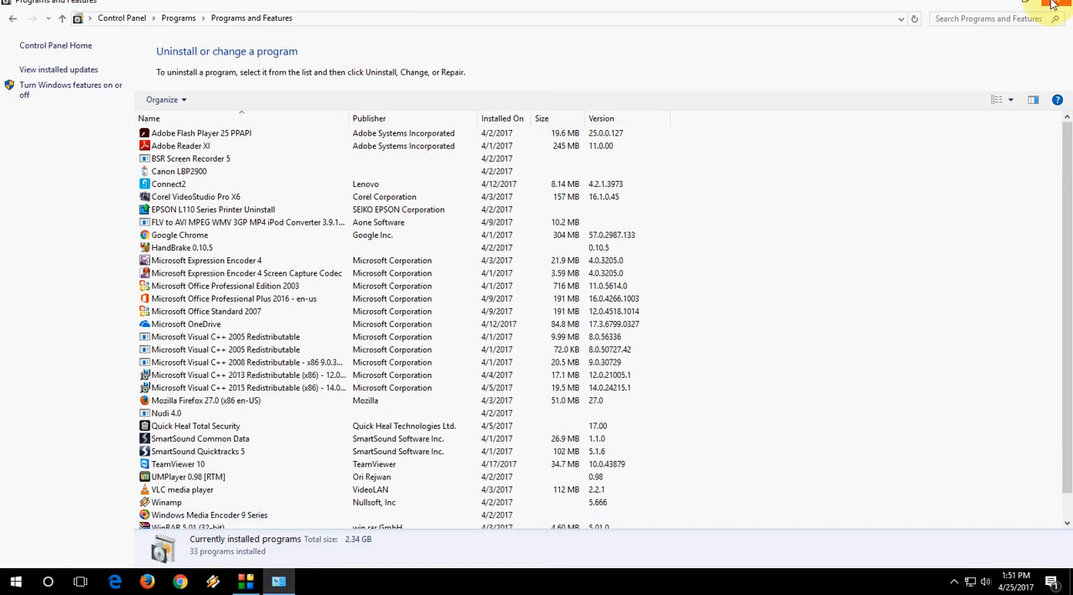
{"action": "left_click", "coordinate": [1062, 4]}
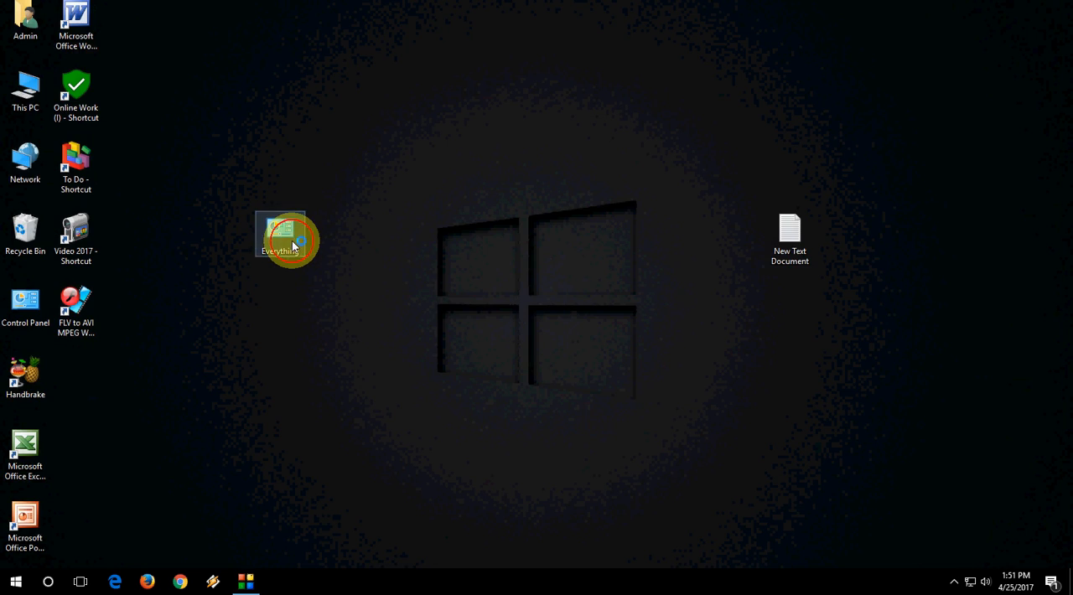
{"action": "double_click", "coordinate": [280, 231]}
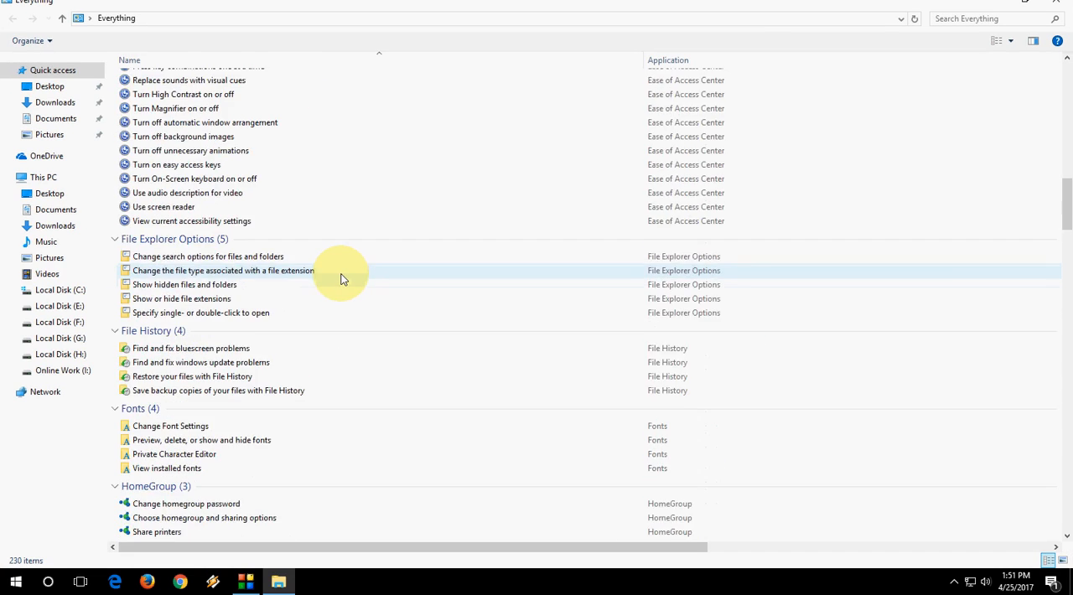
{"action": "scroll", "scroll_direction": "down", "scroll_amount": 3}
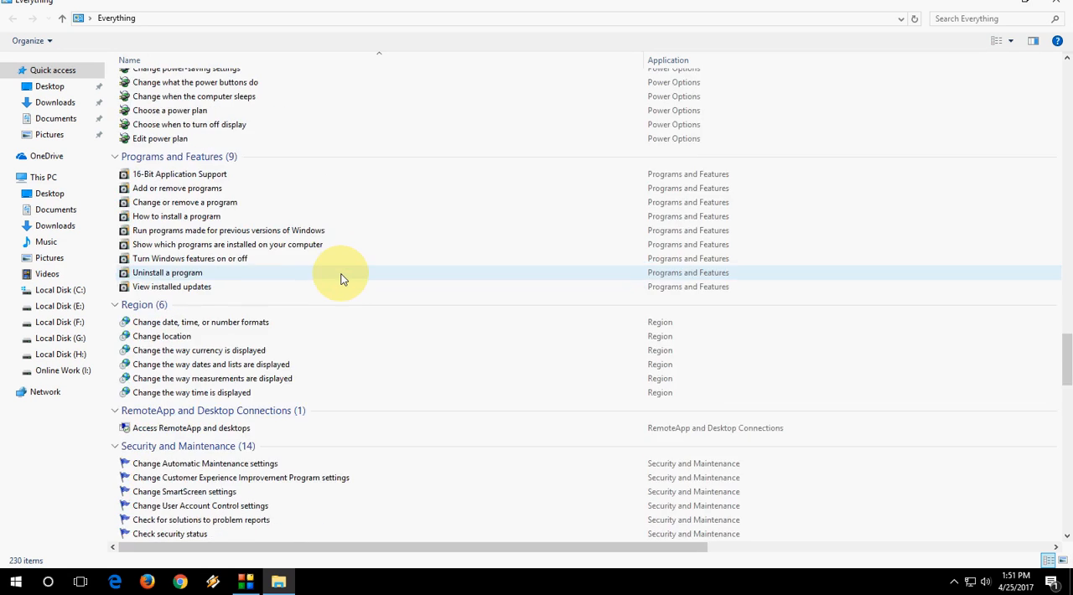
{"action": "scroll", "scroll_direction": "down", "scroll_amount": 3}
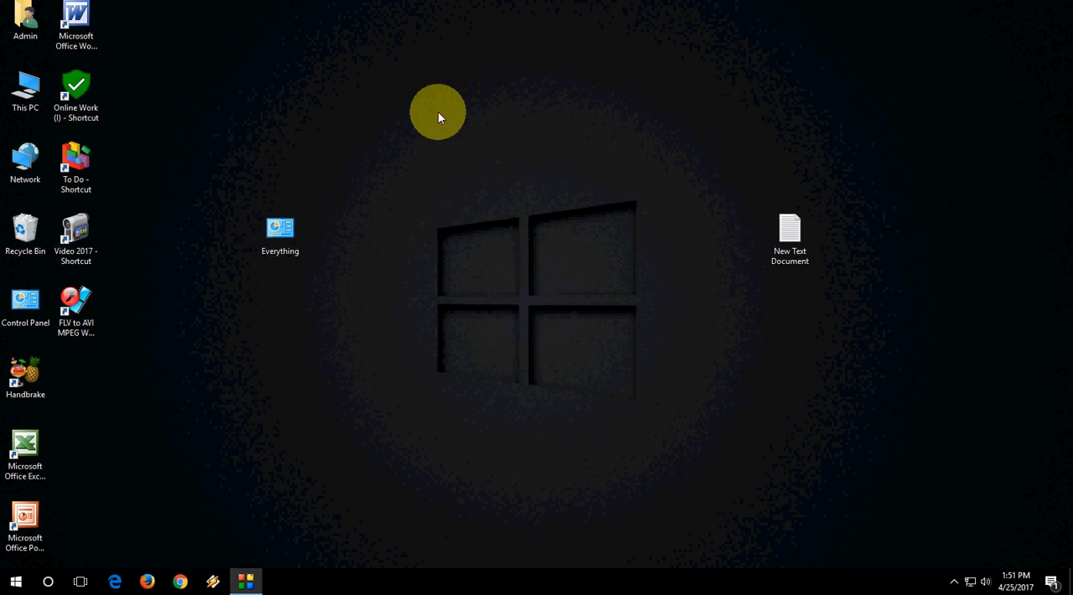
{"action": "mouse_move", "coordinate": [512, 149]}
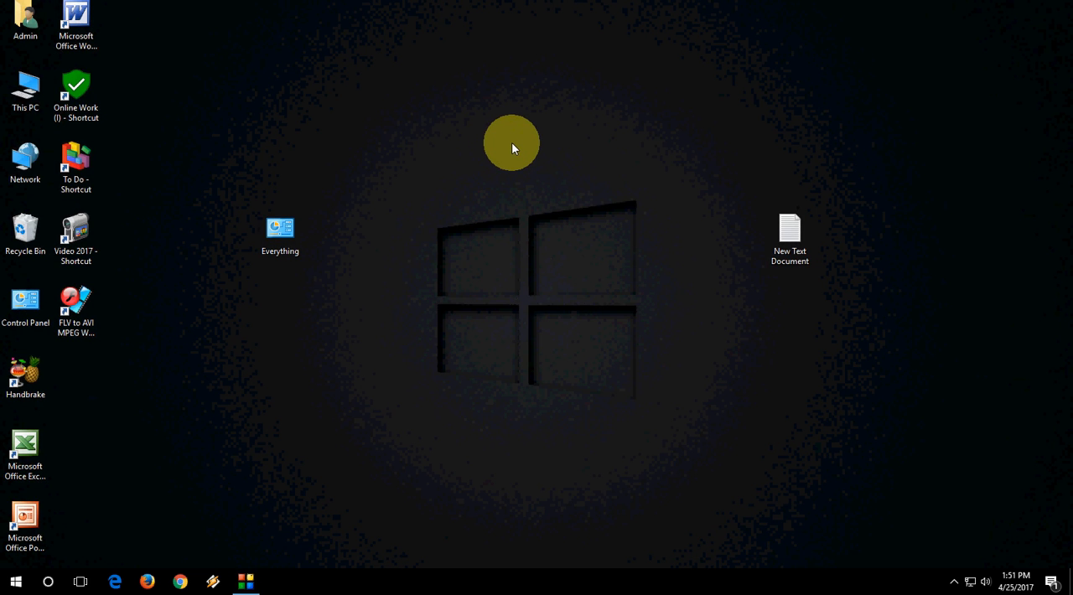